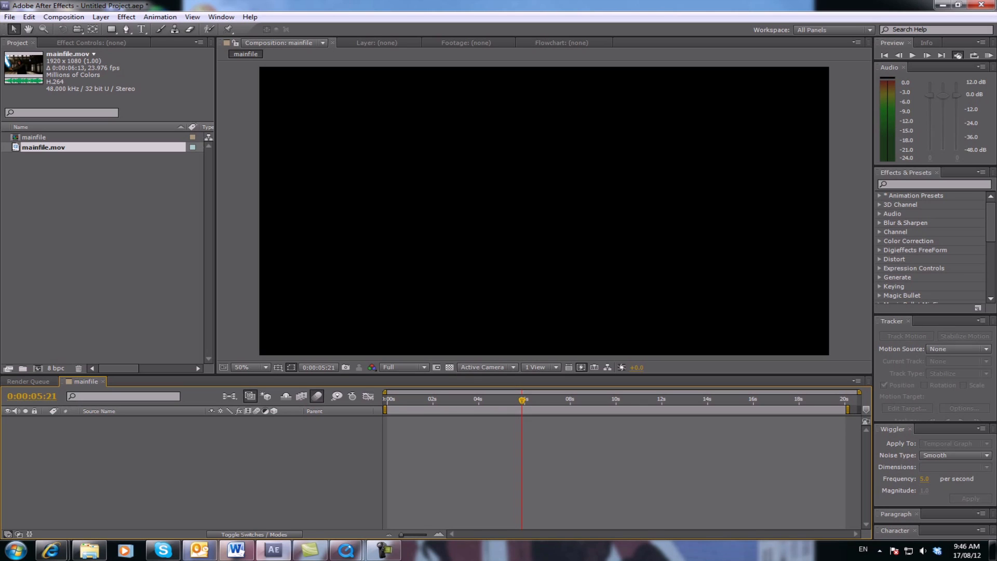
pyautogui.moveTo(924, 385)
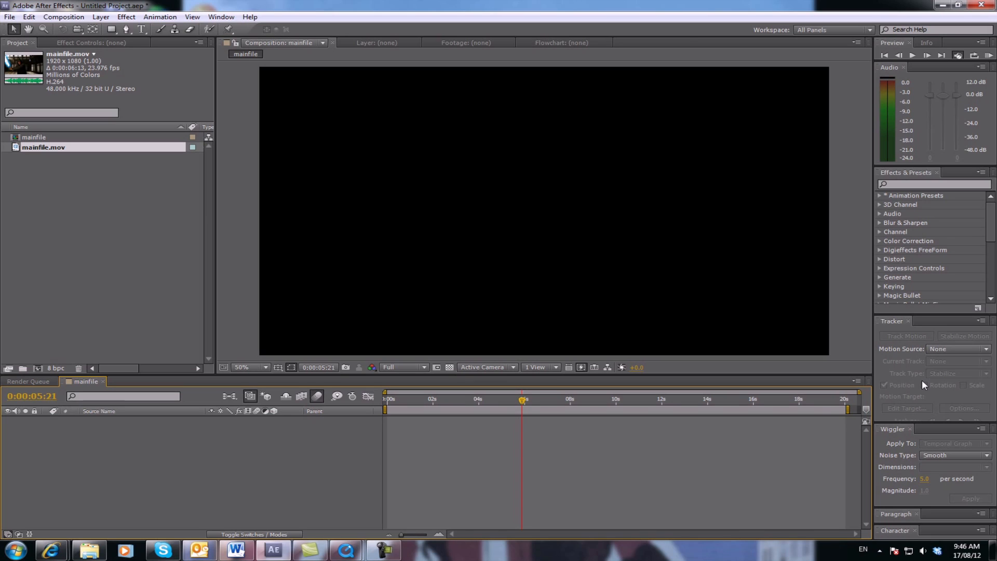
pyautogui.moveTo(910, 386)
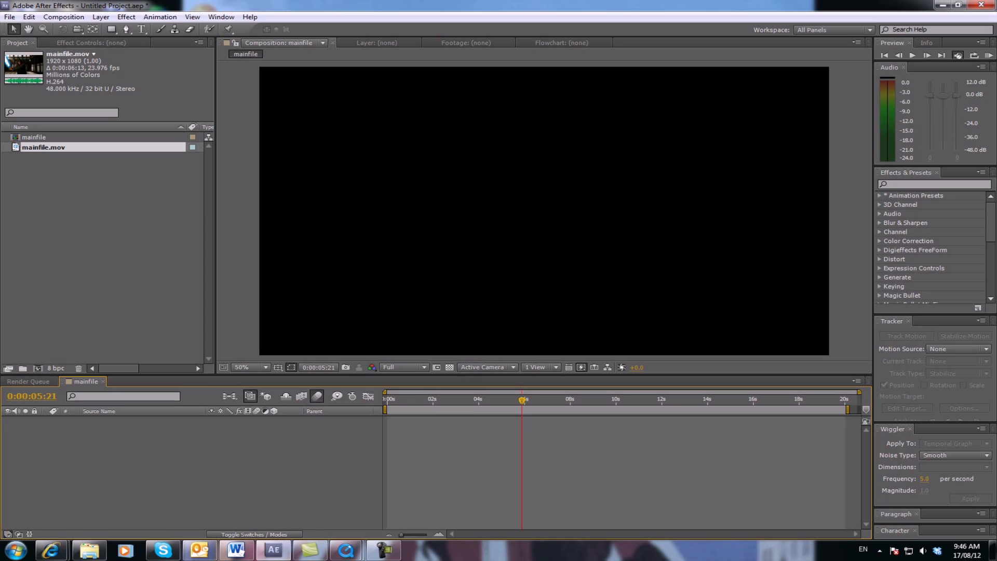
pyautogui.moveTo(206, 222)
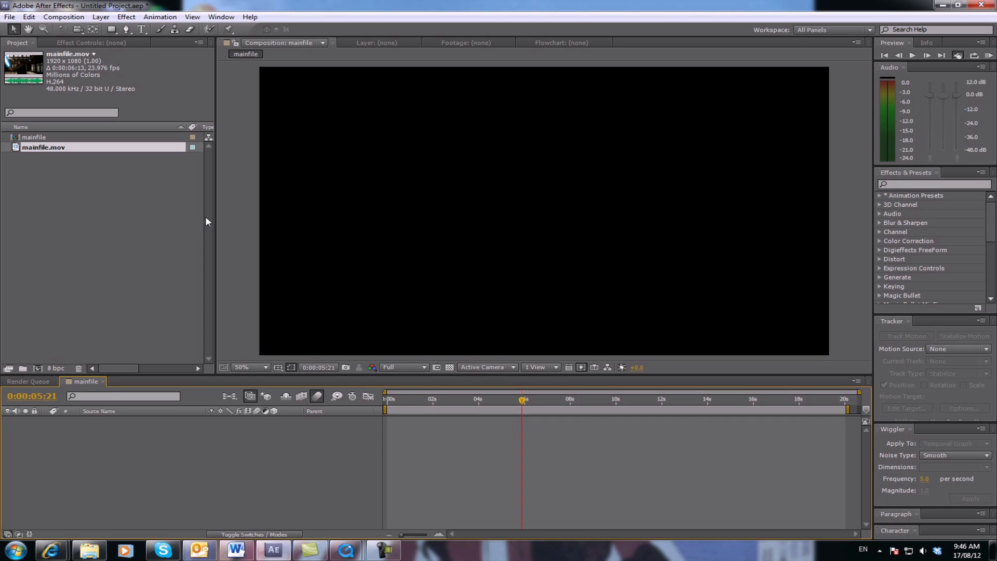
pyautogui.moveTo(126, 194)
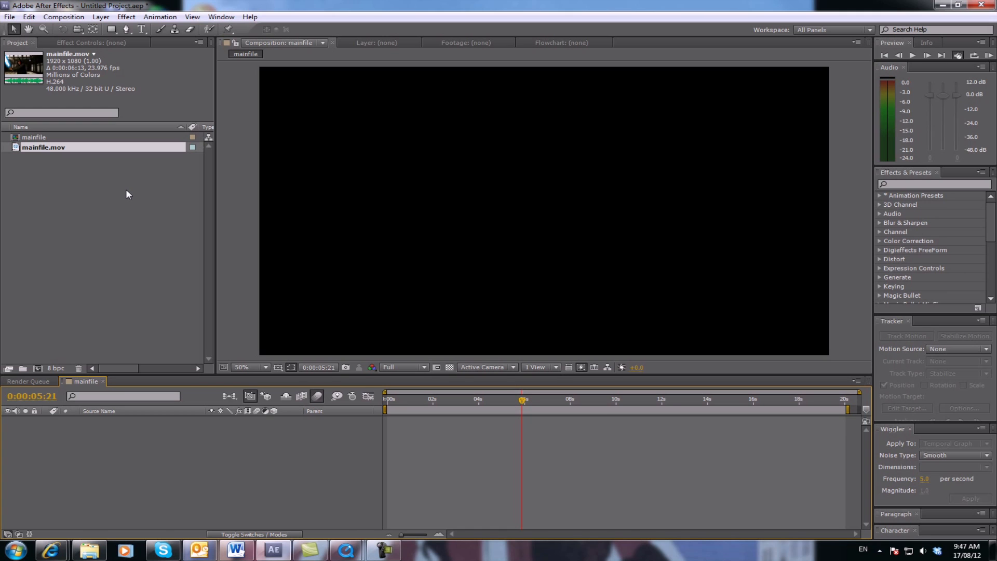
pyautogui.moveTo(347, 549)
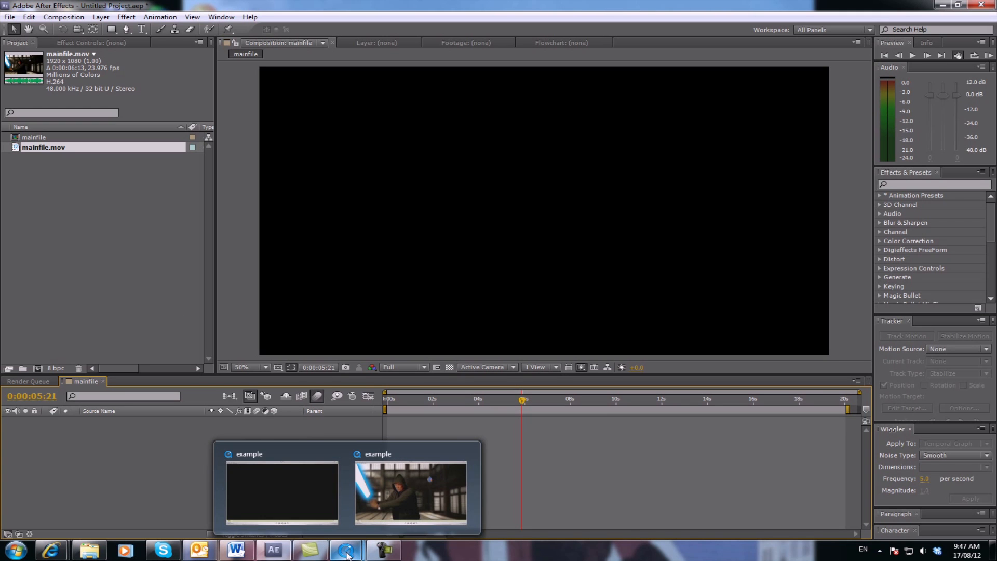
# Place mainfile.mov as a layer in the mainfile comp and return the playhead to frame 0
pyautogui.click(411, 493)
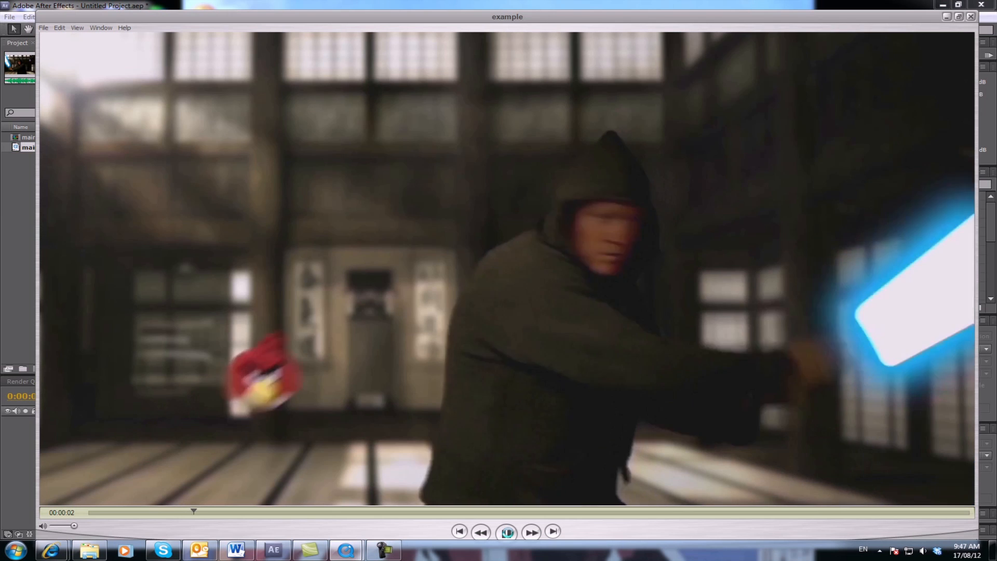
pyautogui.click(507, 532)
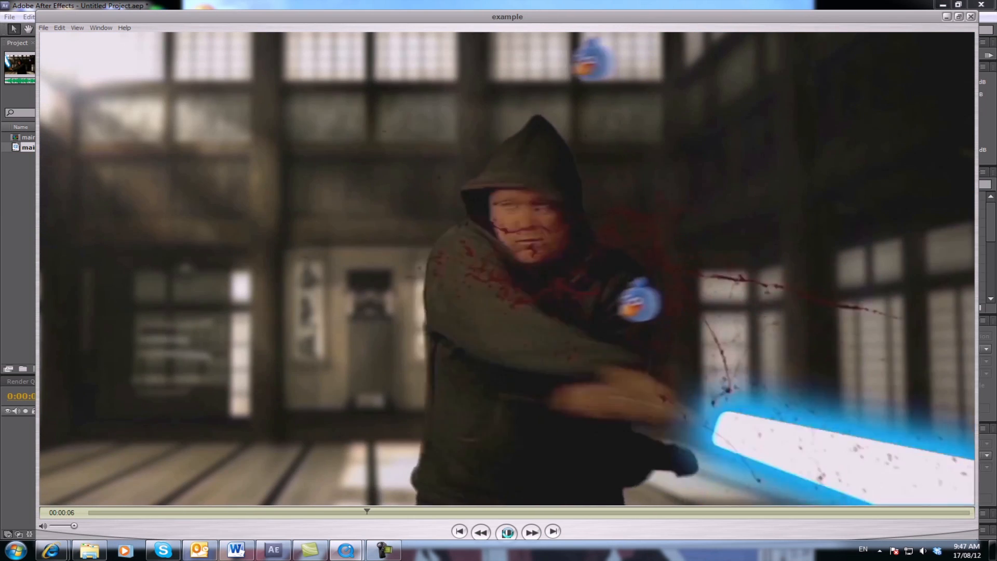
pyautogui.click(507, 532)
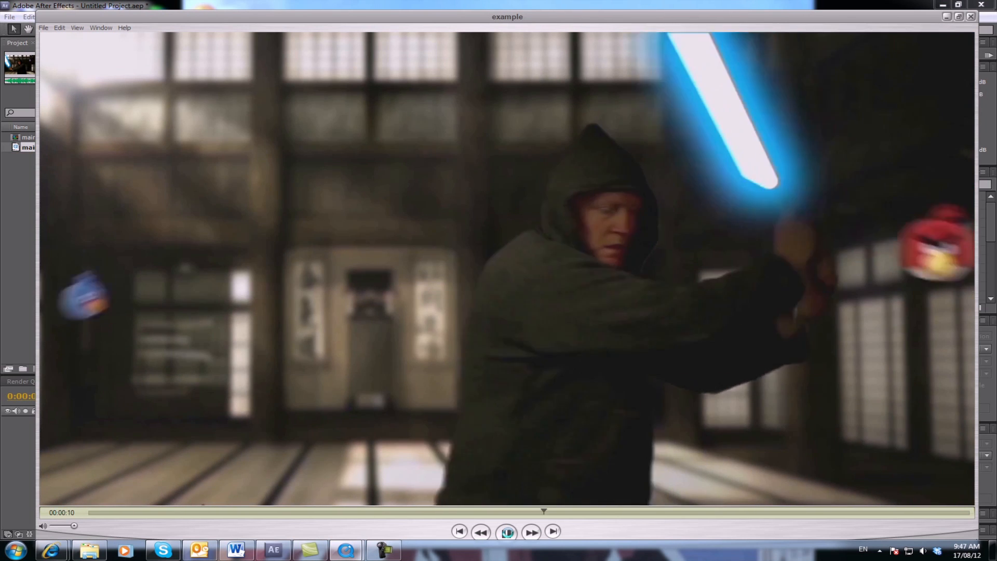
pyautogui.click(507, 531)
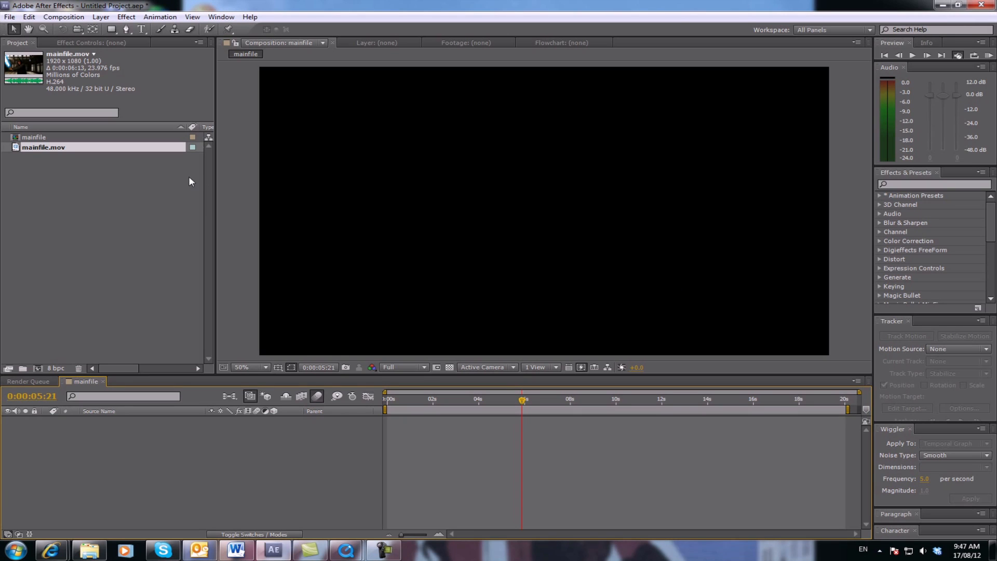
pyautogui.moveTo(45, 151)
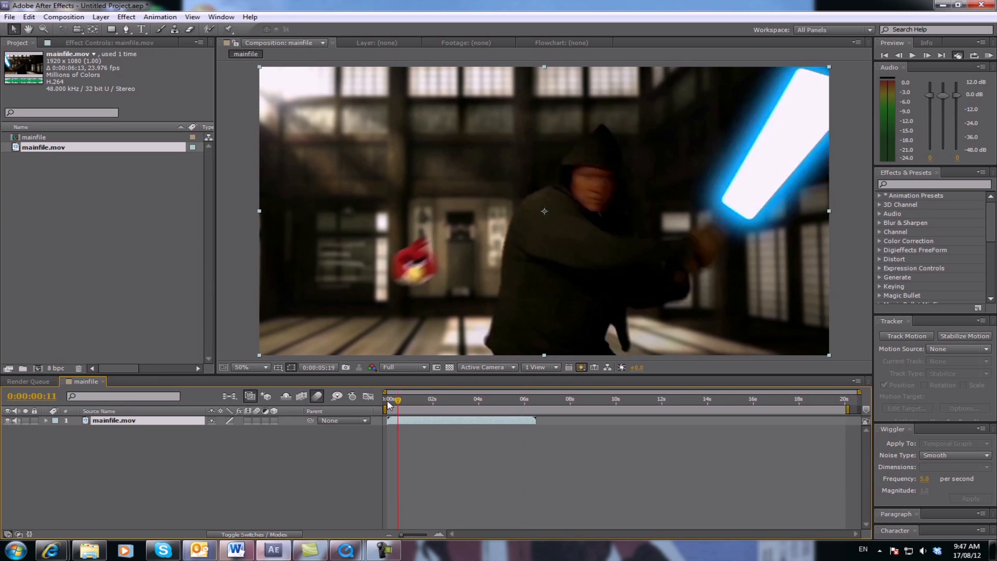
pyautogui.click(521, 400)
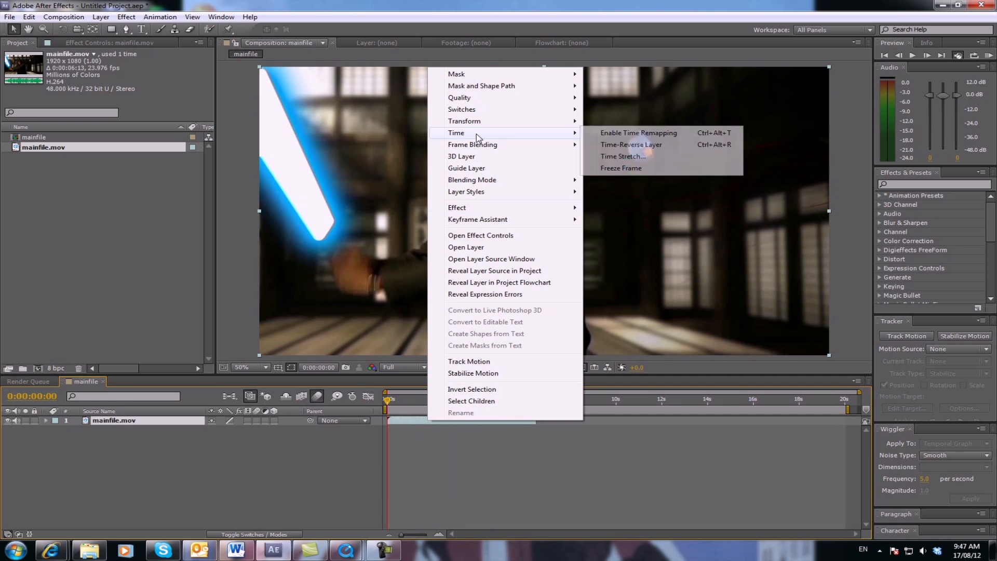
pyautogui.moveTo(640, 133)
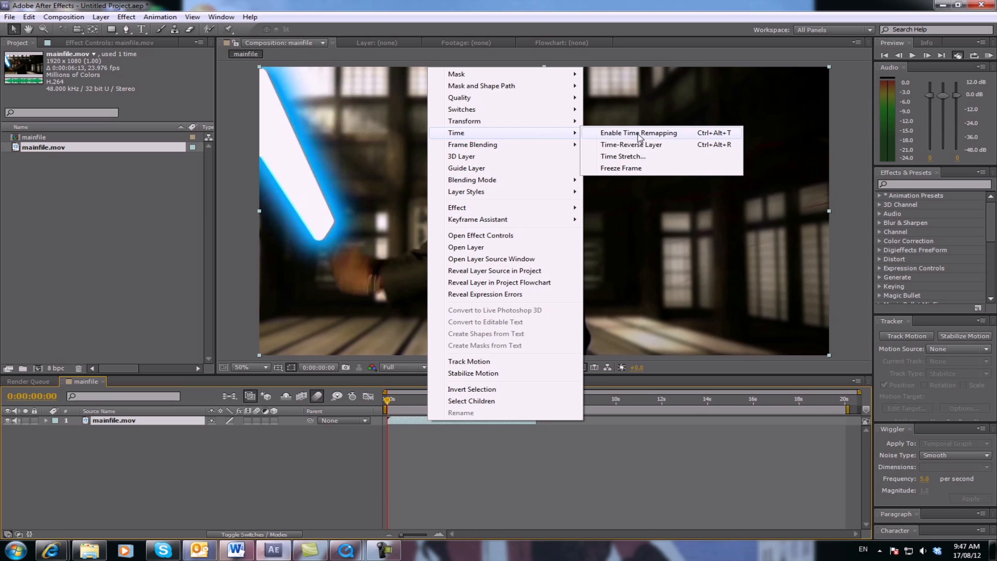
# Enable Time Remapping on the mainfile.mov layer from the Time menu
pyautogui.click(639, 133)
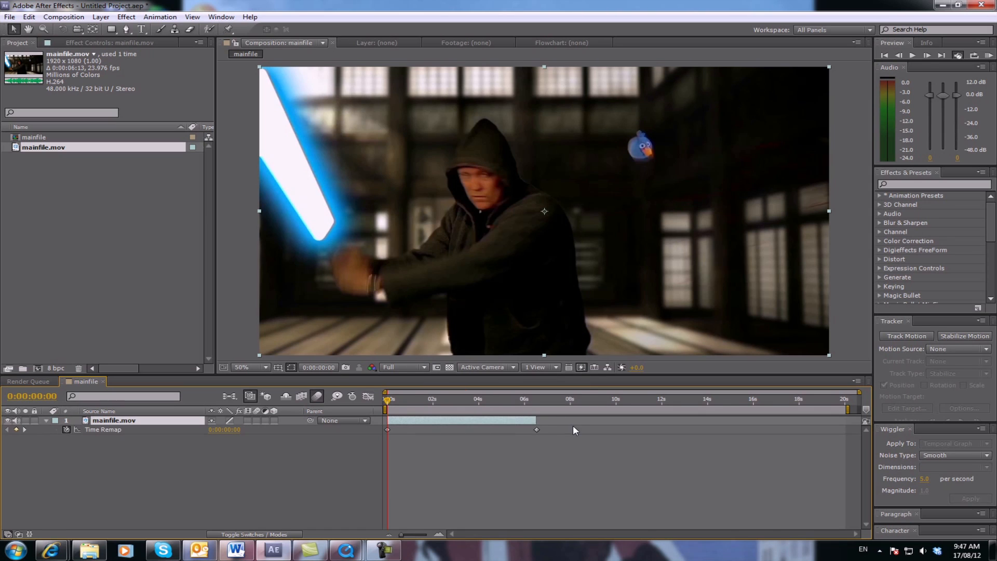
pyautogui.moveTo(537, 432)
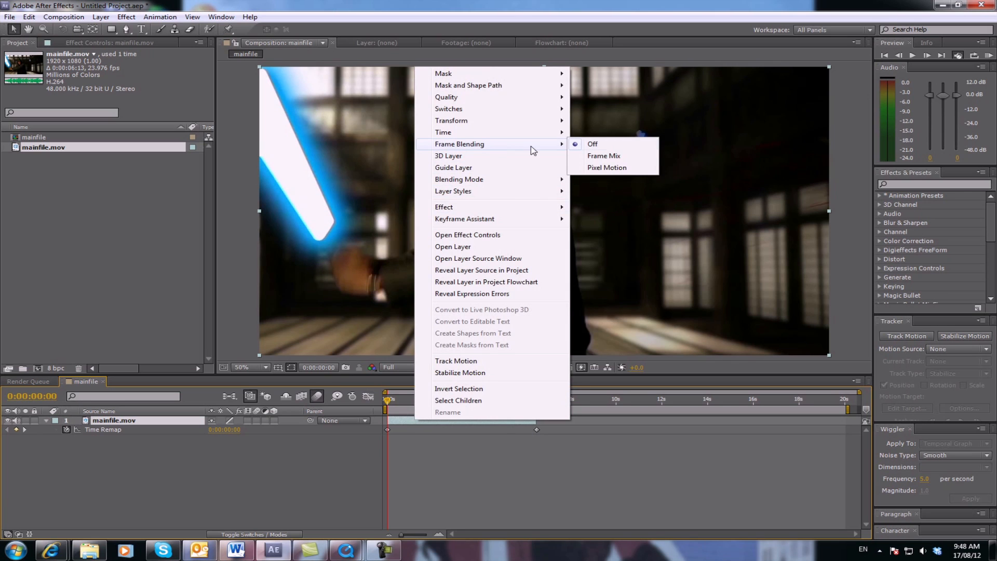
pyautogui.click(606, 167)
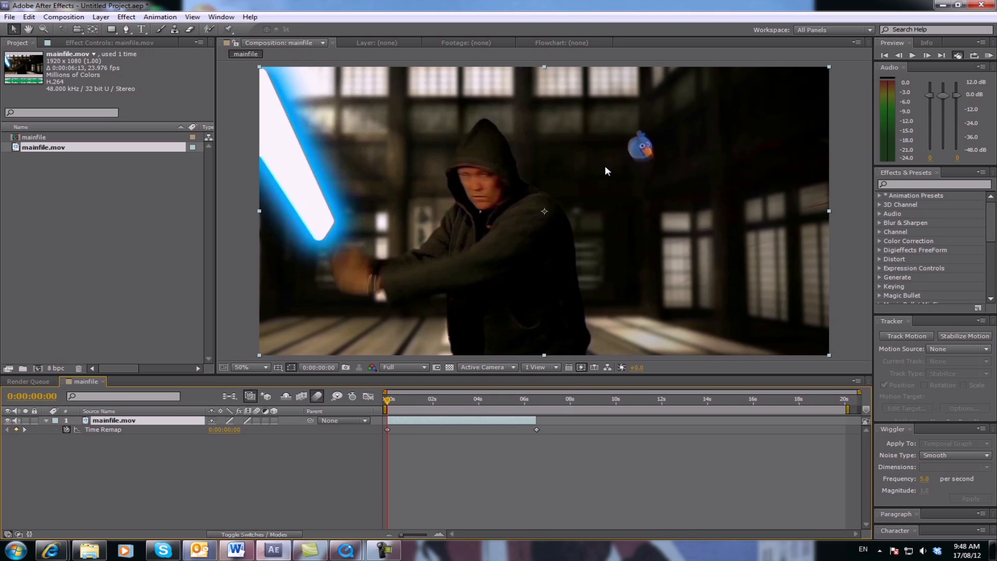
pyautogui.moveTo(445, 425)
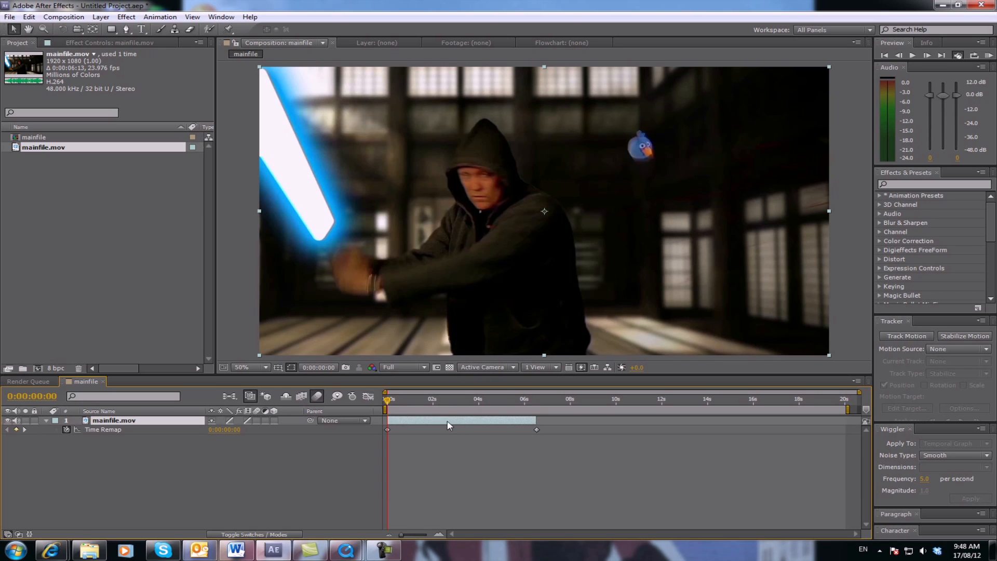
pyautogui.moveTo(454, 450)
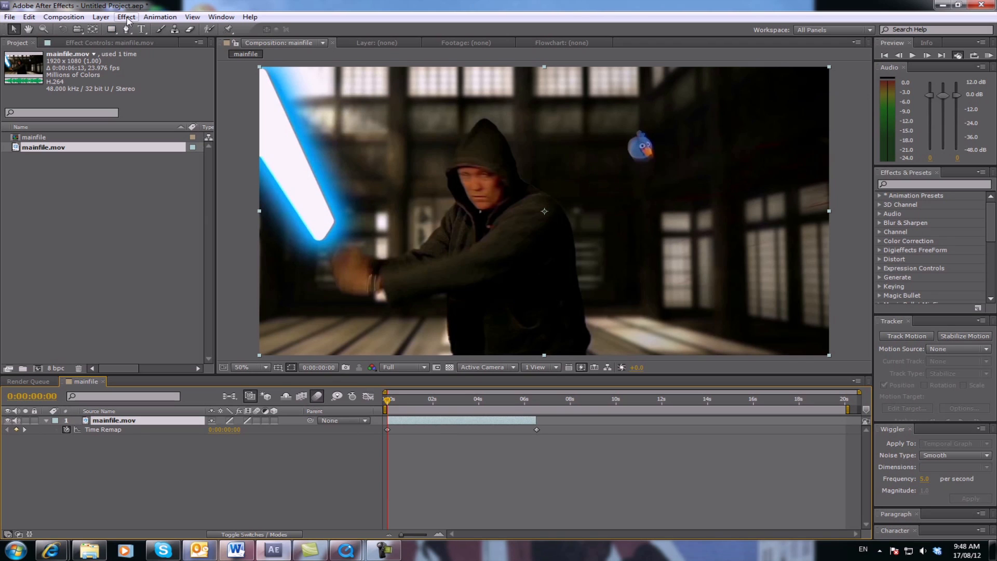
pyautogui.click(125, 17)
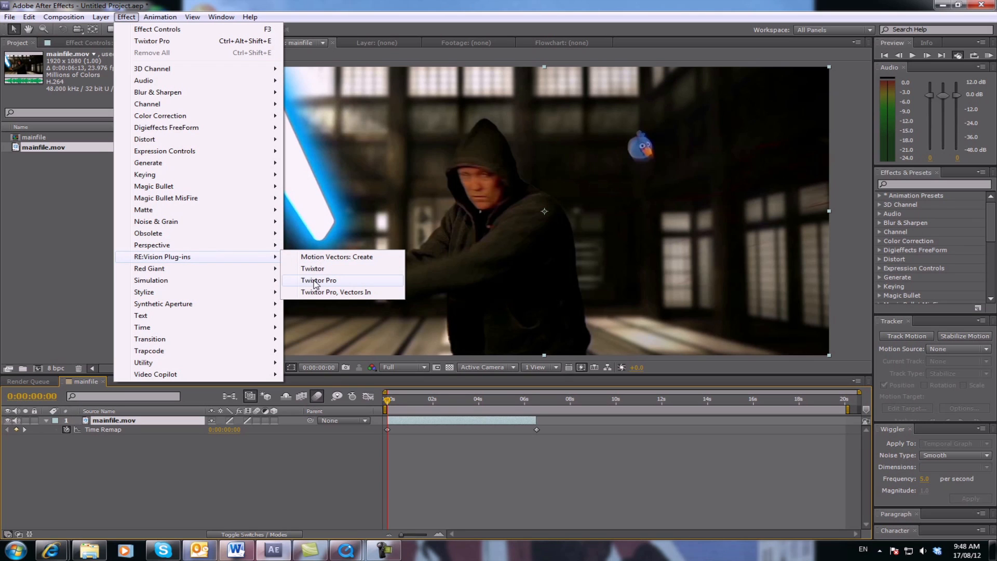
pyautogui.click(319, 280)
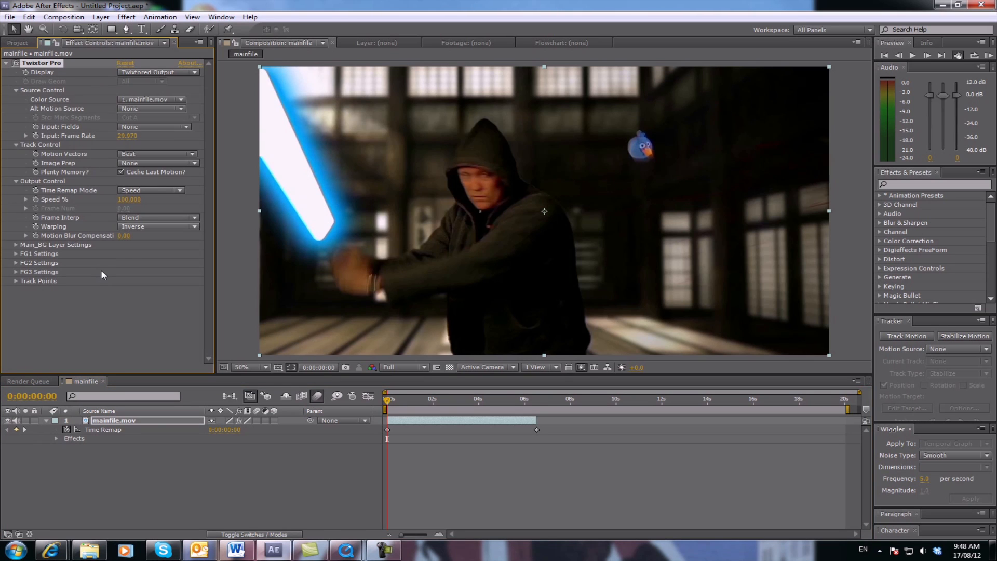
pyautogui.moveTo(116, 137)
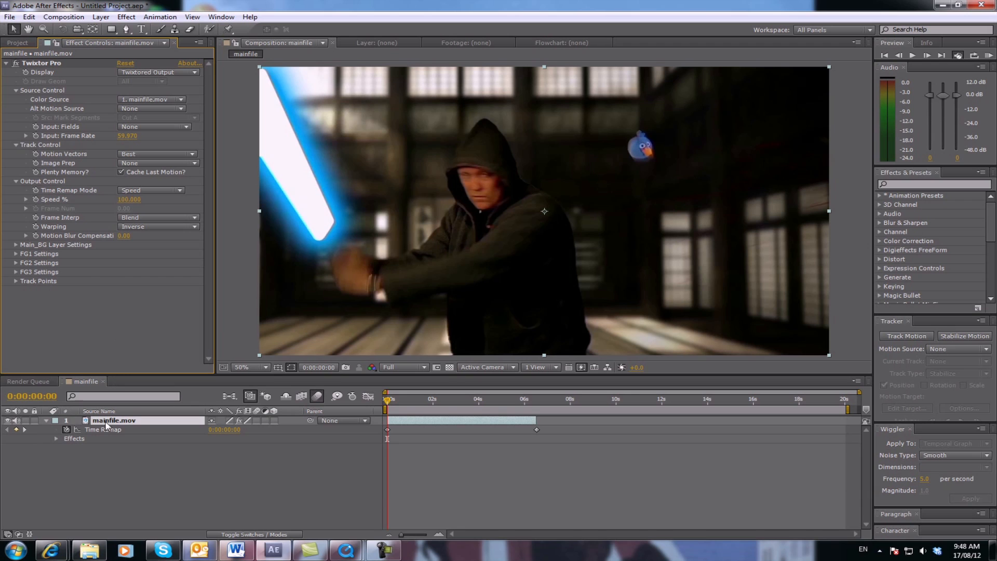
pyautogui.moveTo(56, 447)
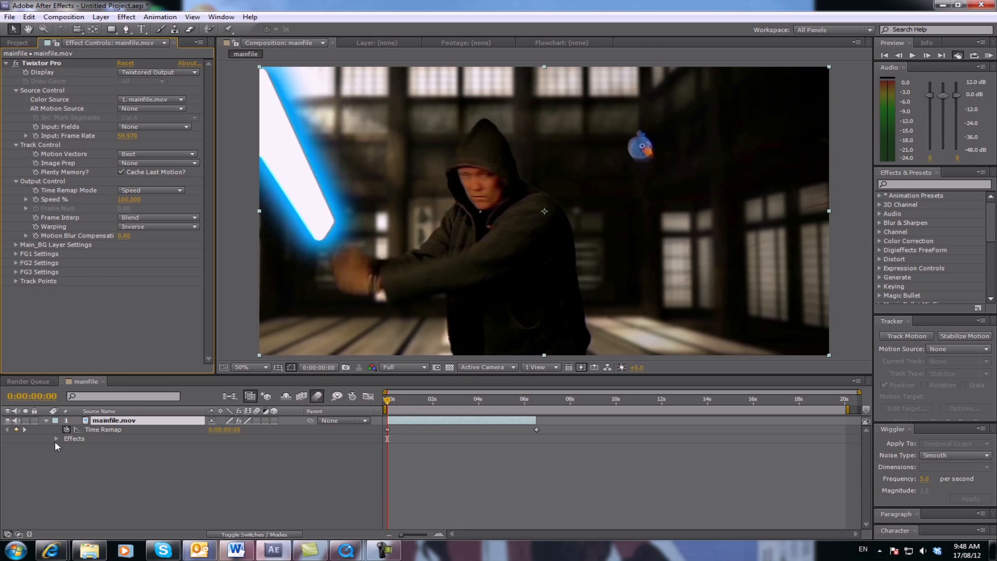
# Set Twixtor Pro's Output Control Speed % on mainfile.mov to 30
pyautogui.click(56, 424)
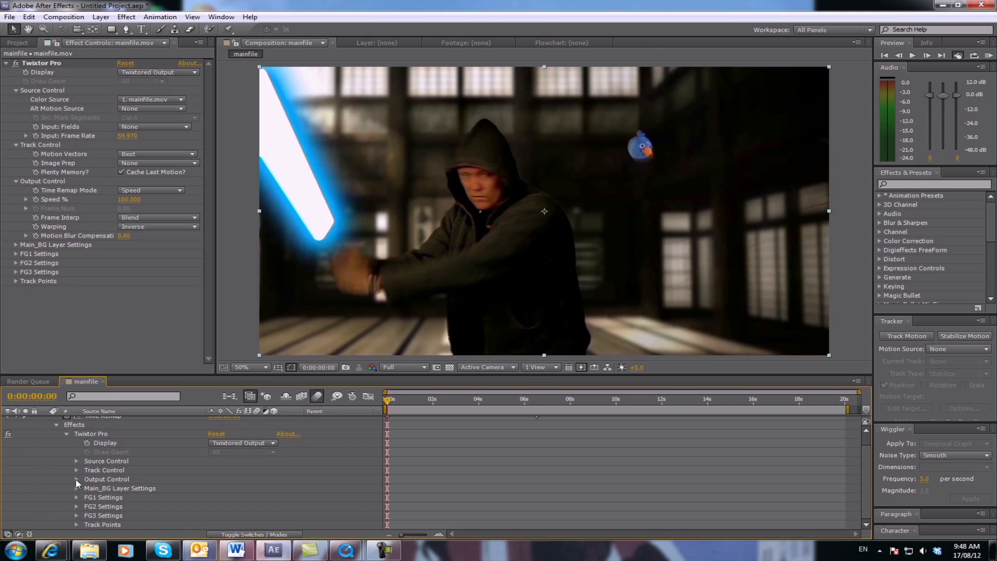
pyautogui.click(77, 479)
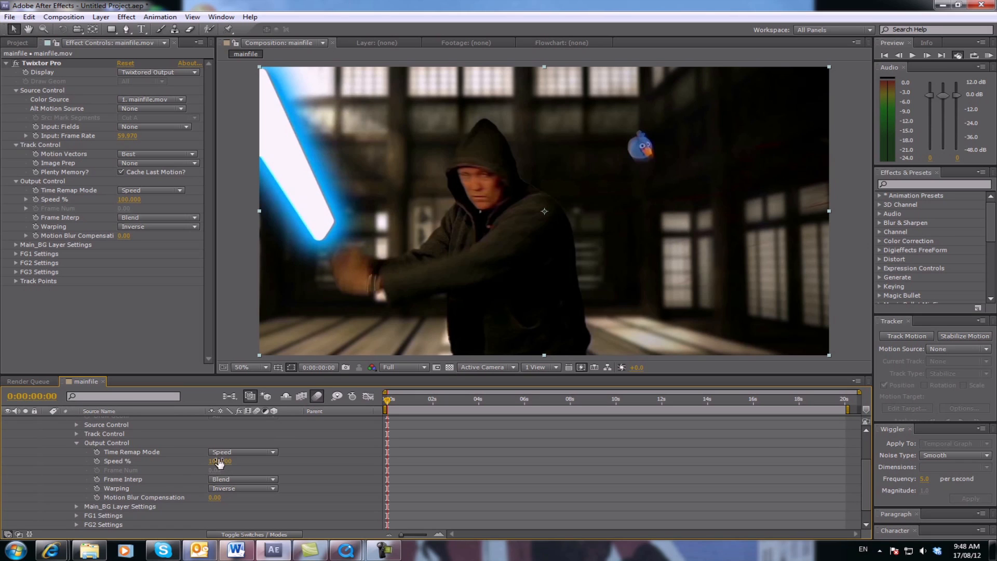
pyautogui.moveTo(226, 466)
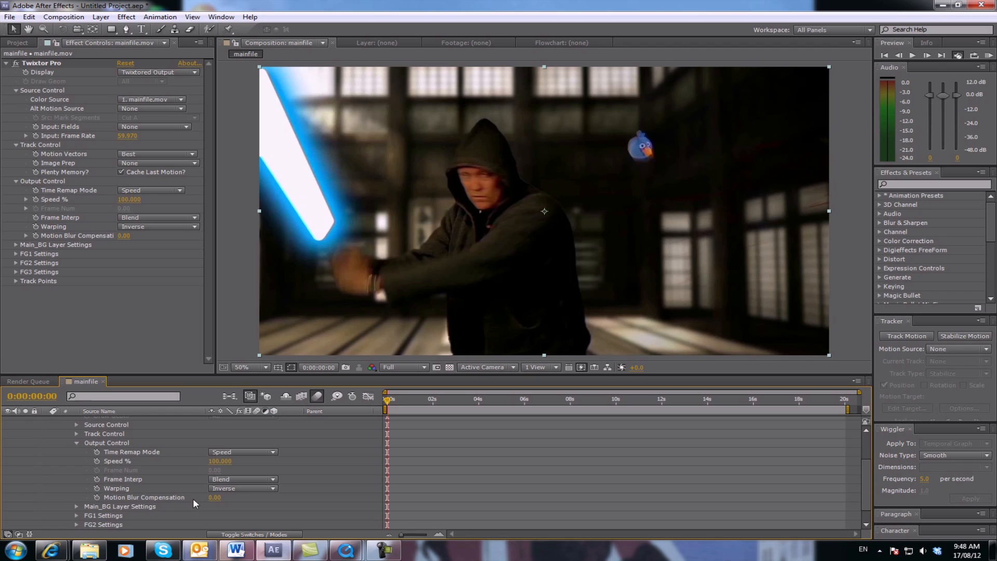
pyautogui.doubleClick(219, 461)
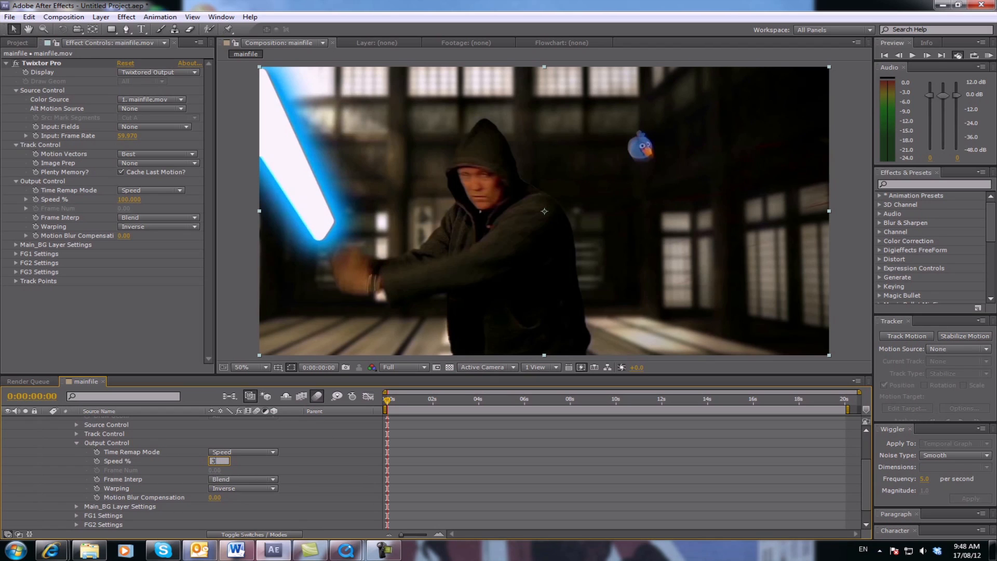
pyautogui.write('30.000')
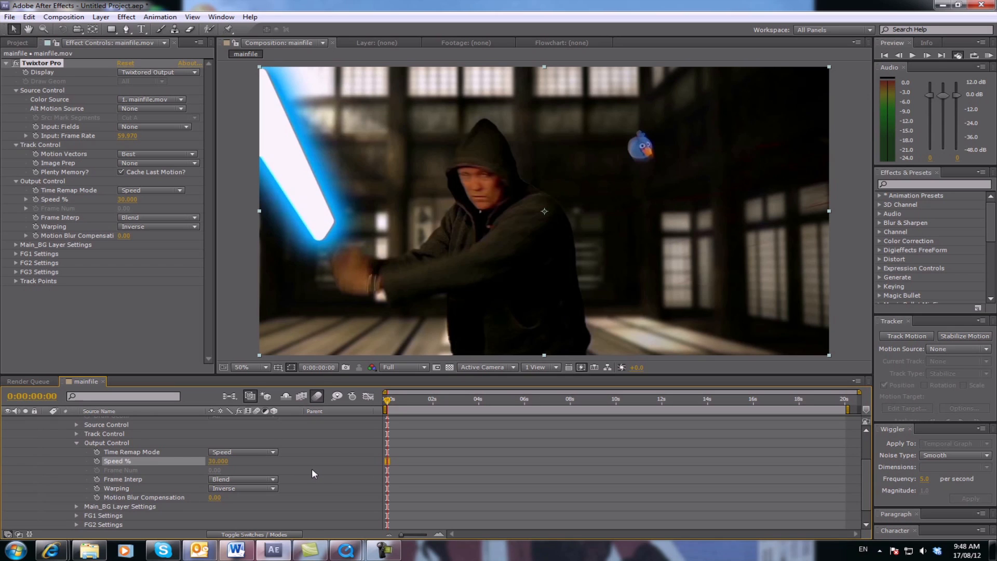
pyautogui.moveTo(291, 477)
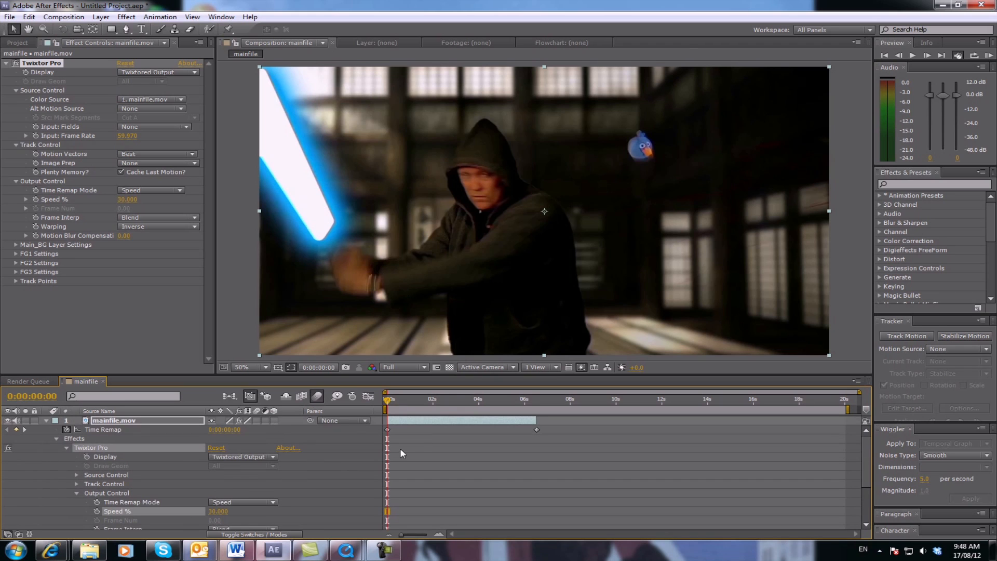
pyautogui.moveTo(542, 429)
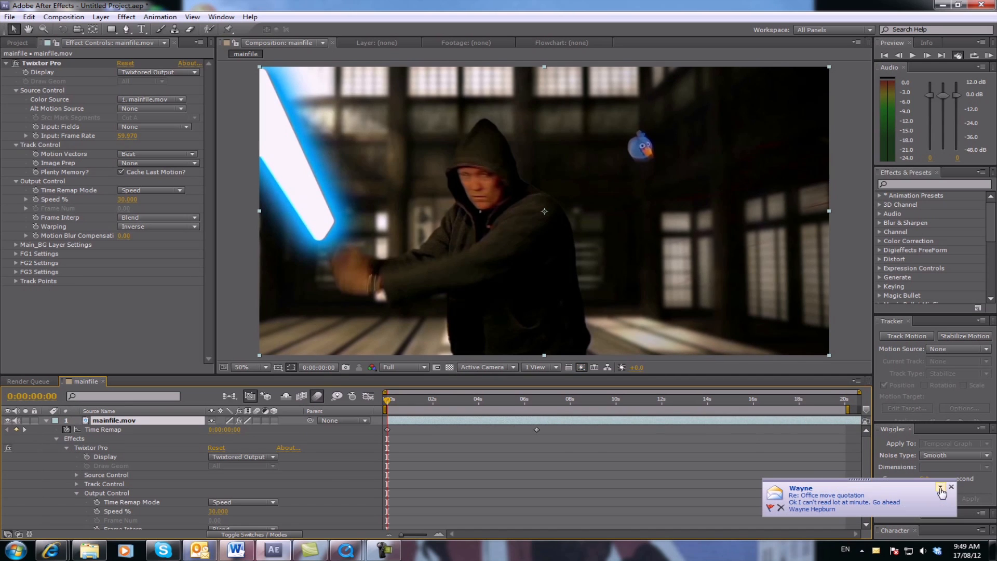
# Dismiss the mail notification and inspect the slowed footage near the comp's end
pyautogui.click(951, 487)
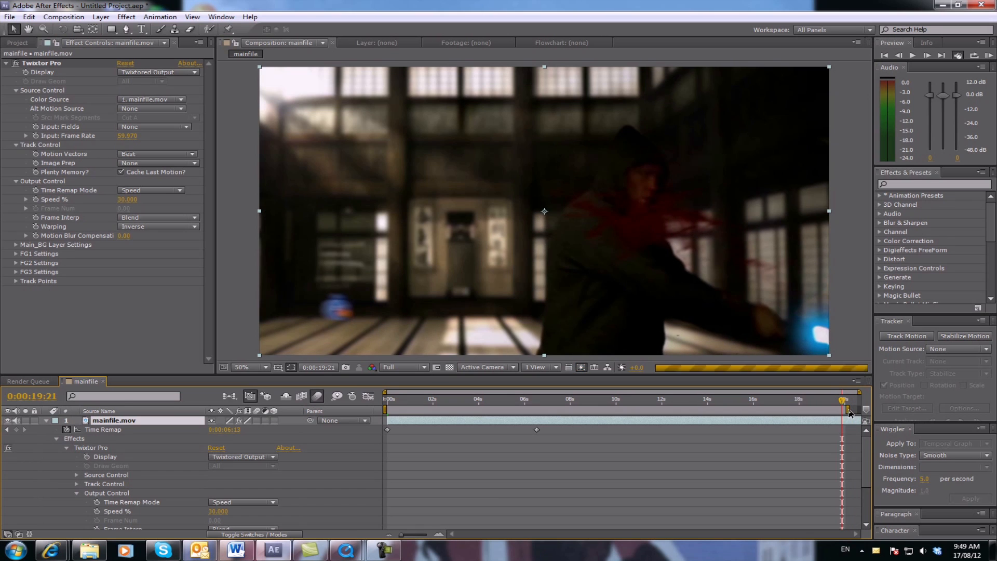
pyautogui.moveTo(844, 402)
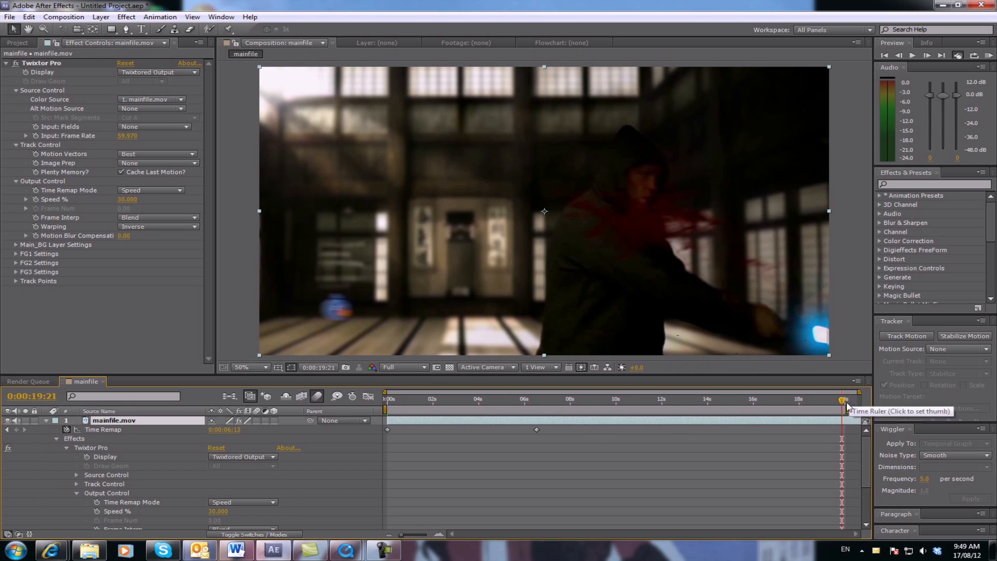
pyautogui.click(838, 399)
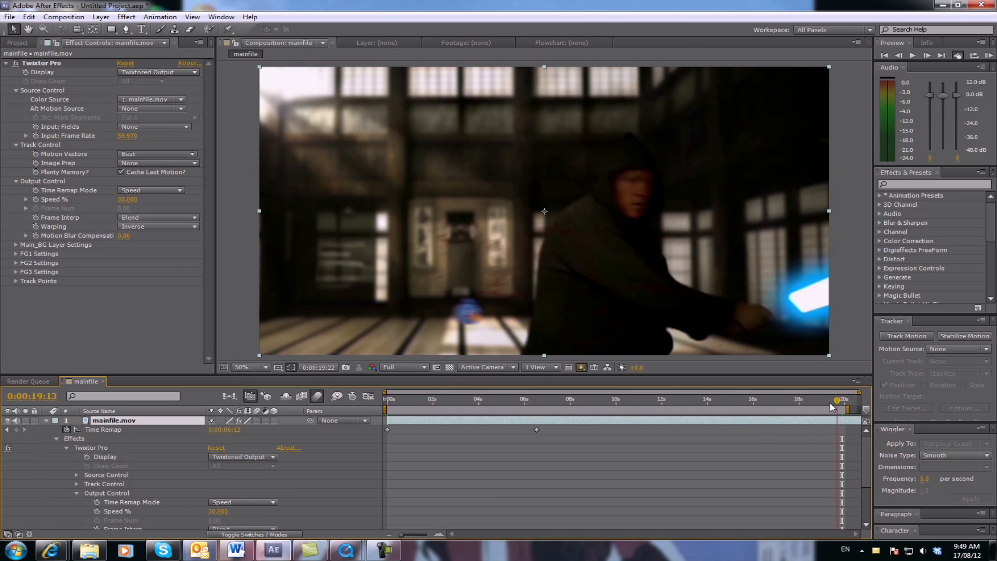
pyautogui.click(885, 56)
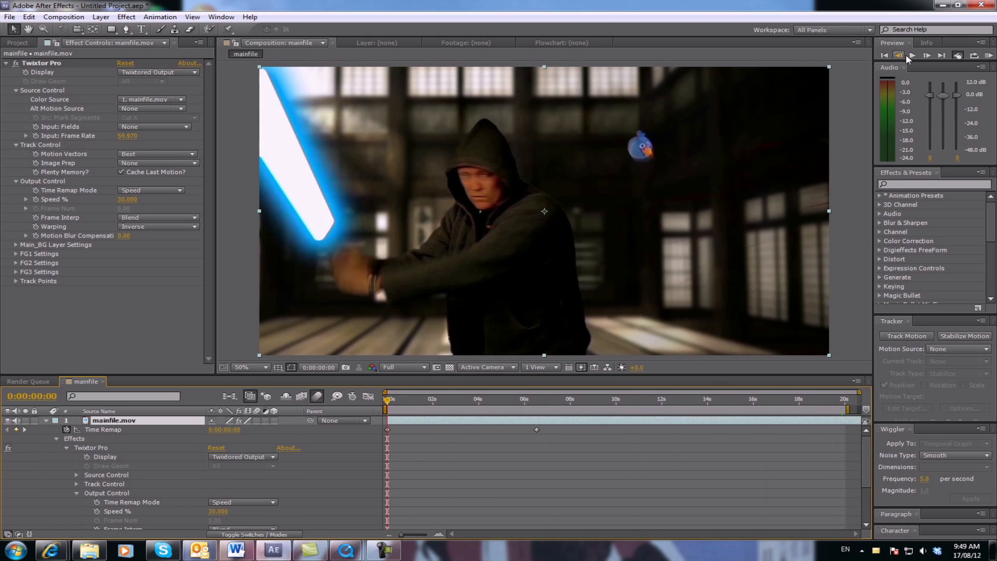
pyautogui.click(910, 55)
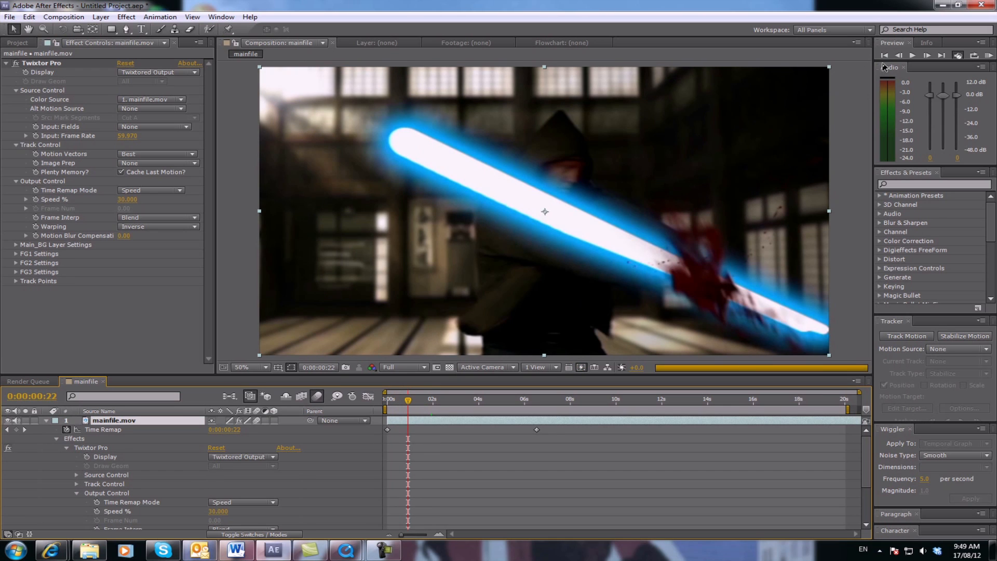
pyautogui.click(912, 55)
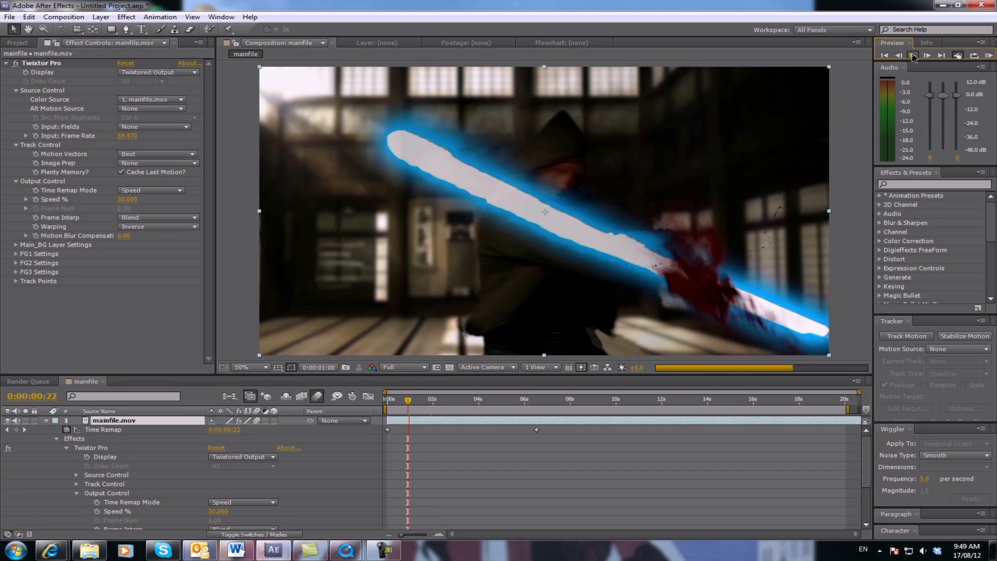
pyautogui.click(927, 54)
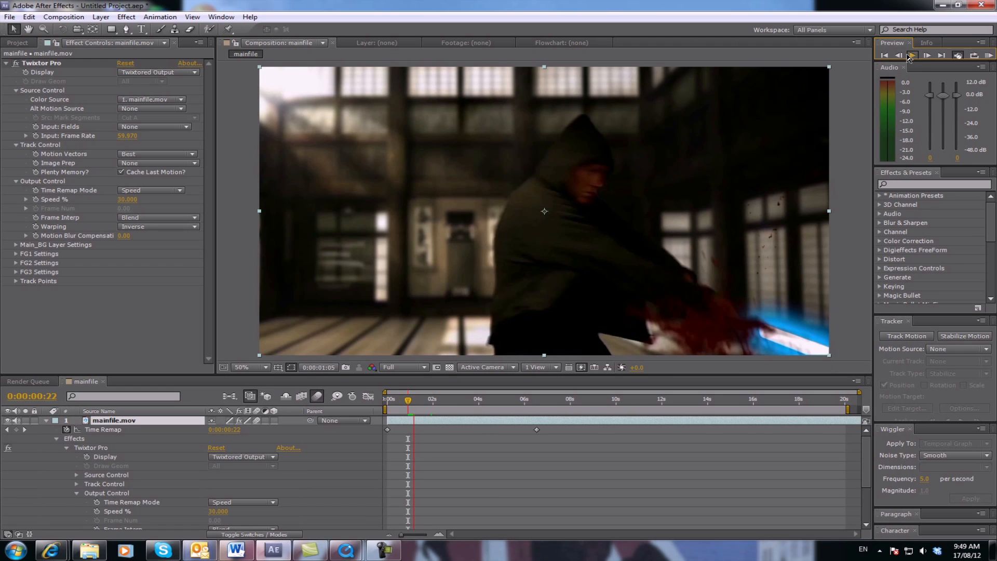
pyautogui.click(912, 55)
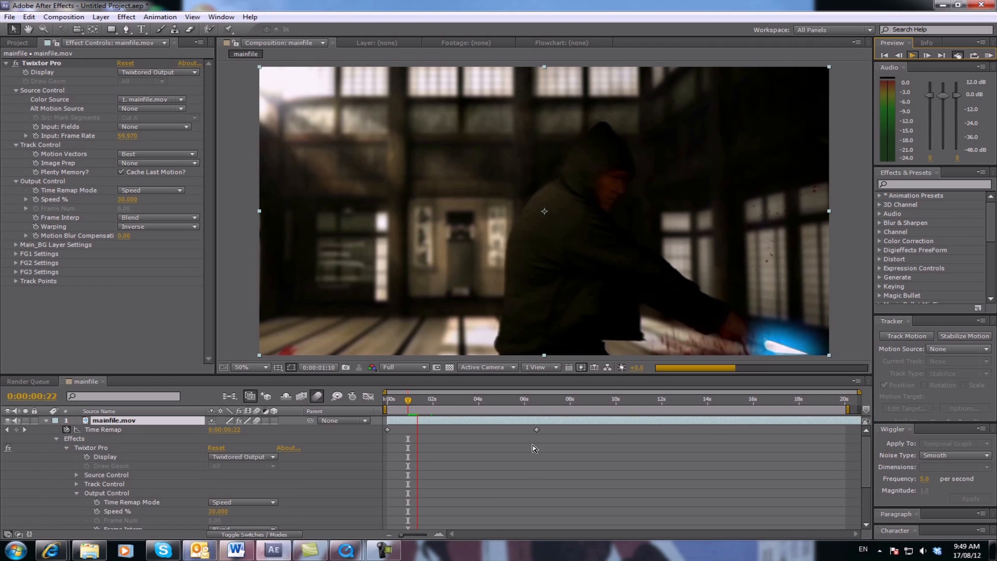